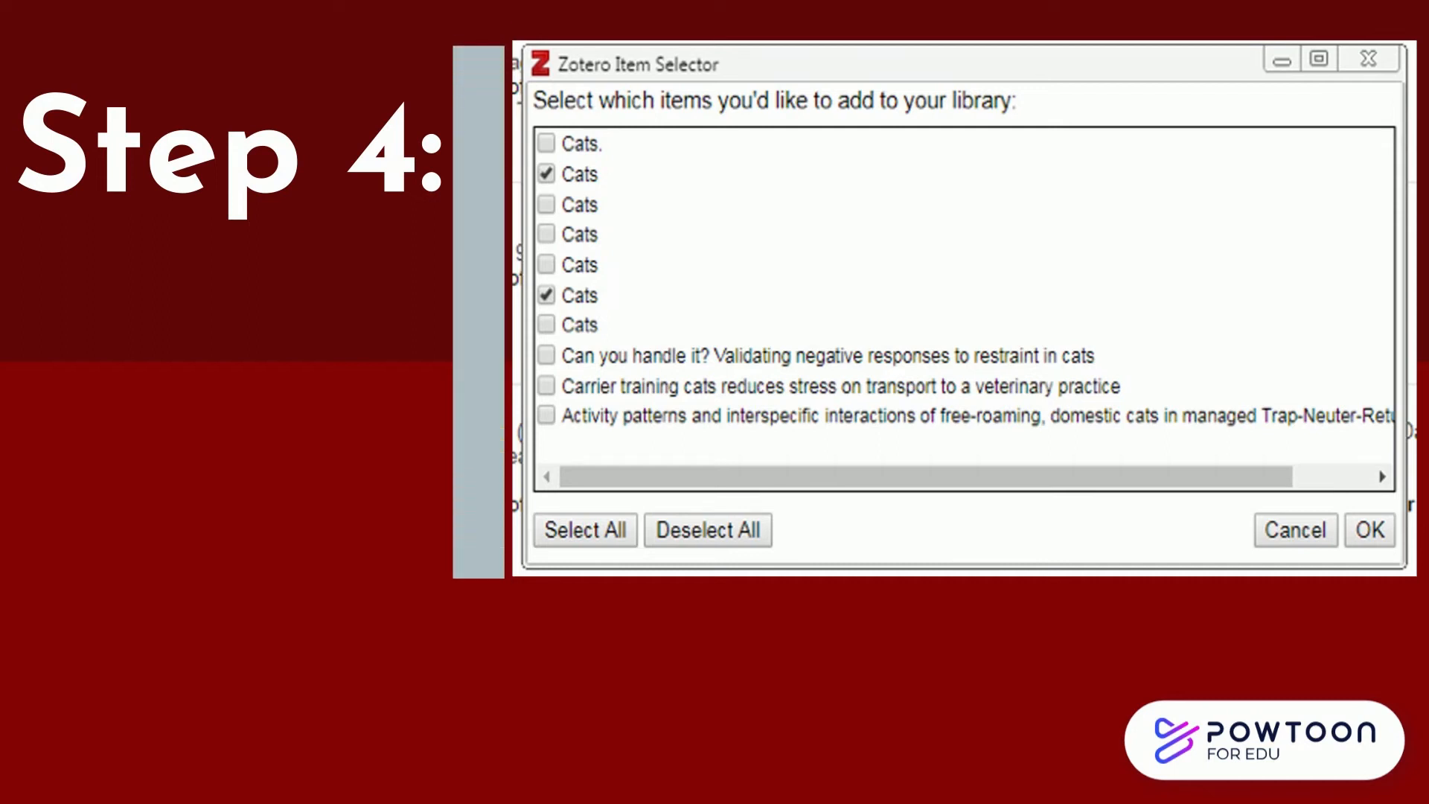
Step: Add the ticked Cats items from the Item Selector to the library
left_click(581, 175)
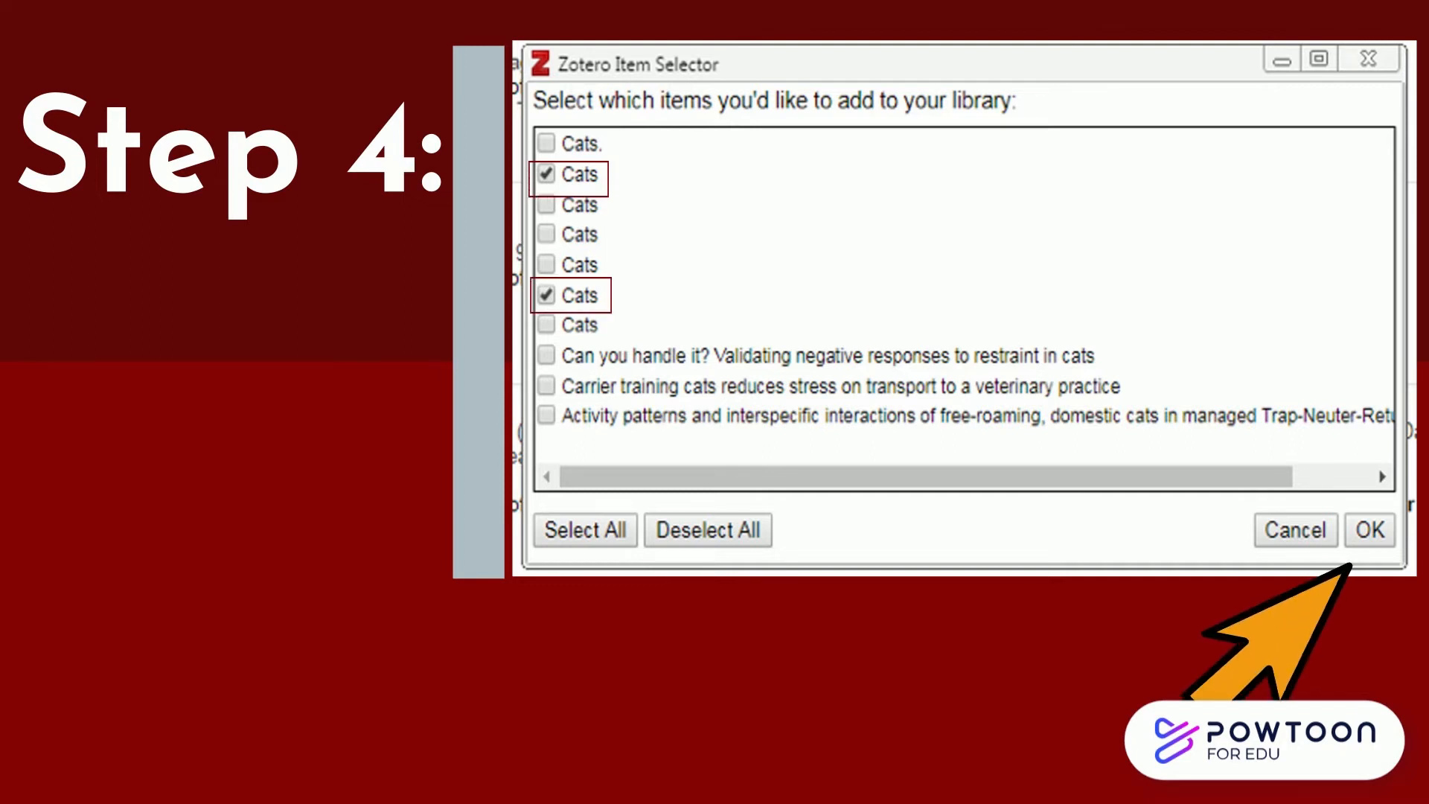
left_click(1370, 530)
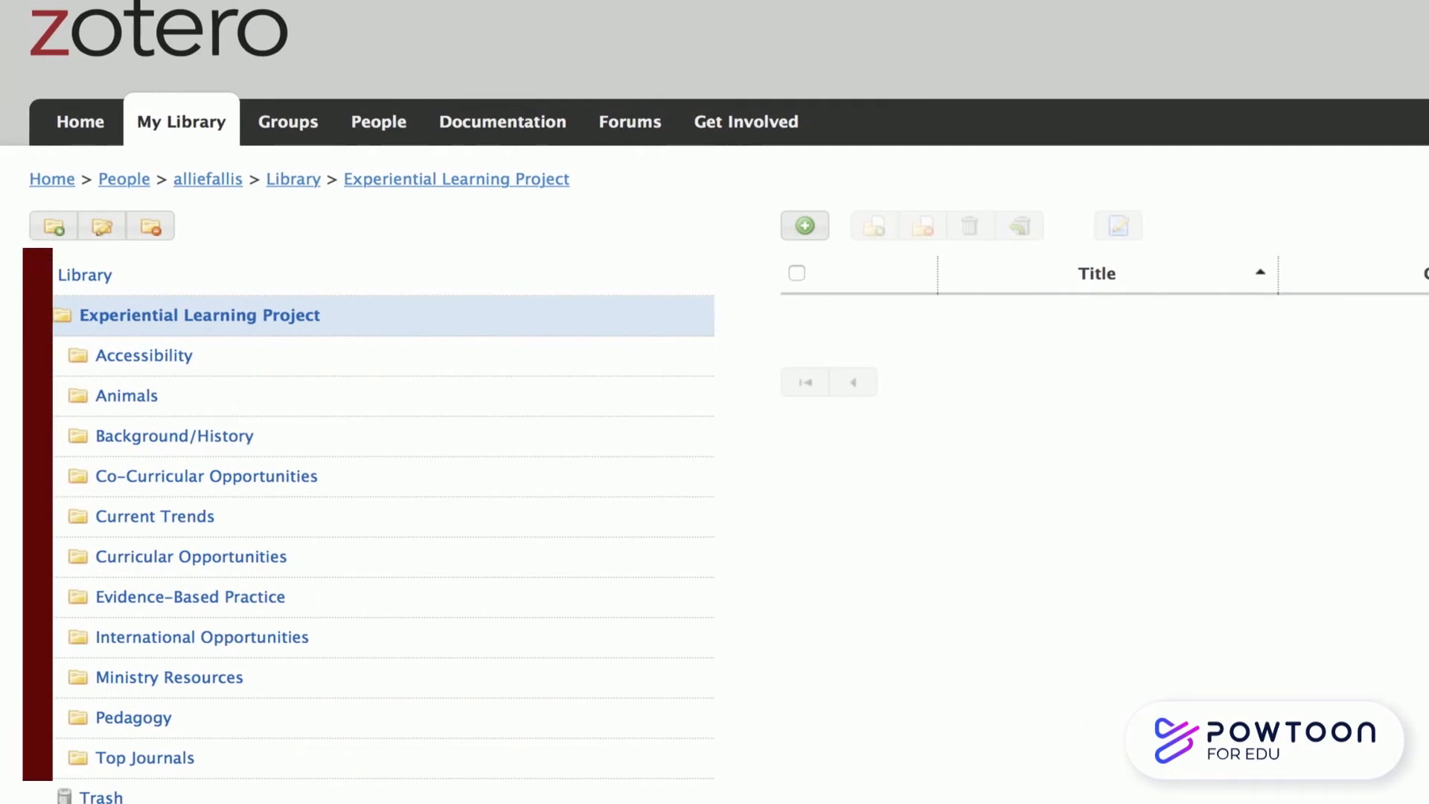
Step: Show every saved item in the Zotero web library, including the two Cats references
left_click(83, 274)
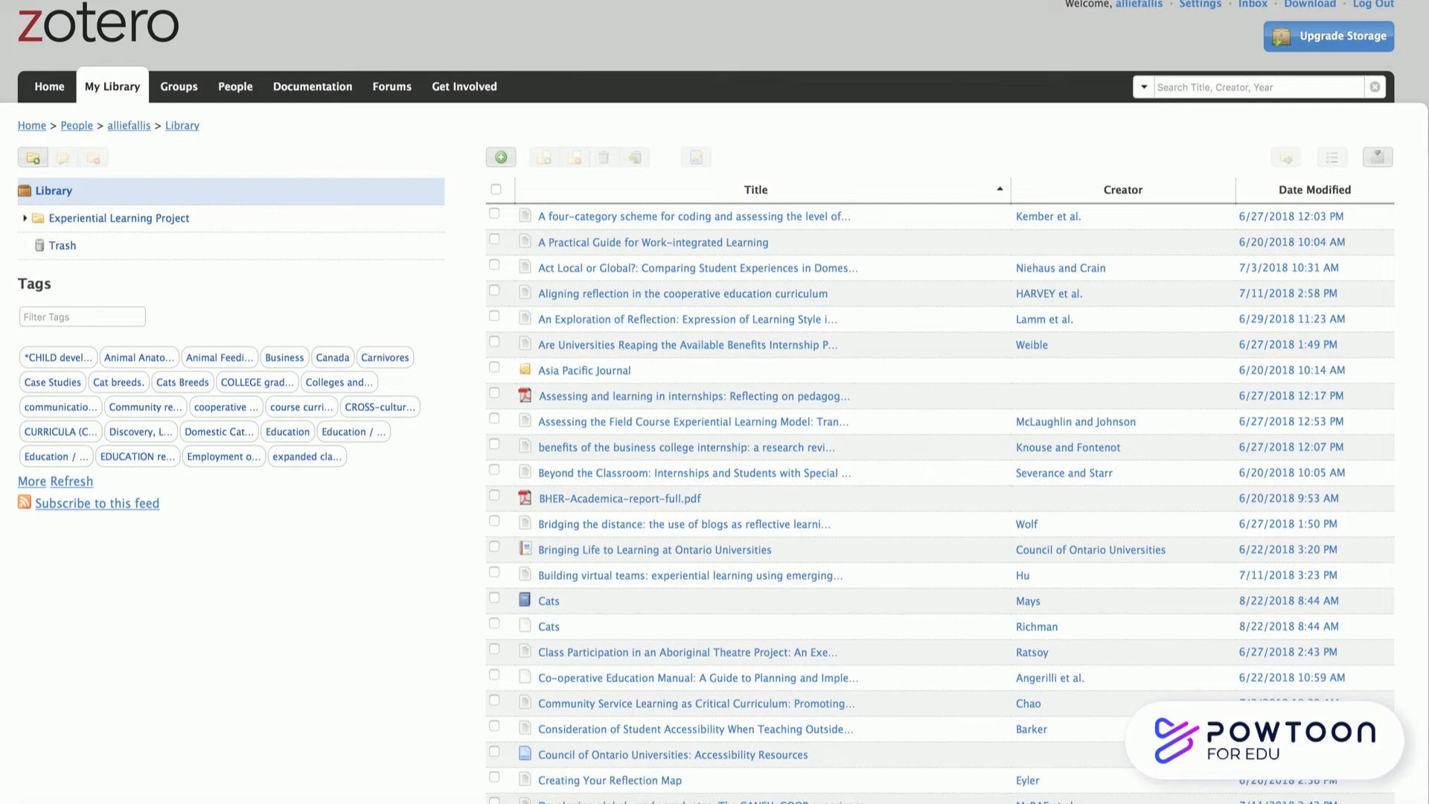
left_click(548, 600)
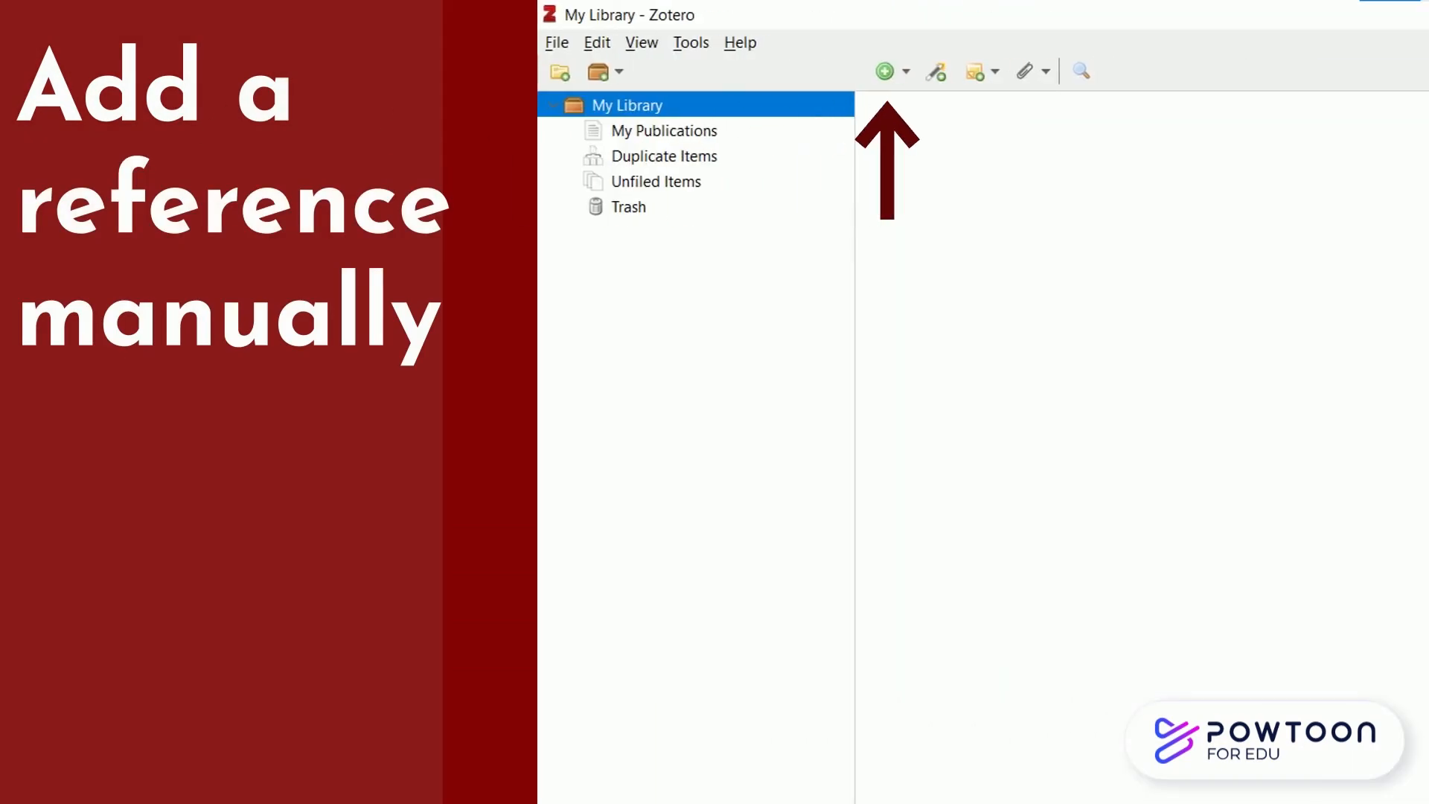
Step: Show the New Item reference-type list (Book, Document, Journal Article) in Zotero desktop
left_click(883, 71)
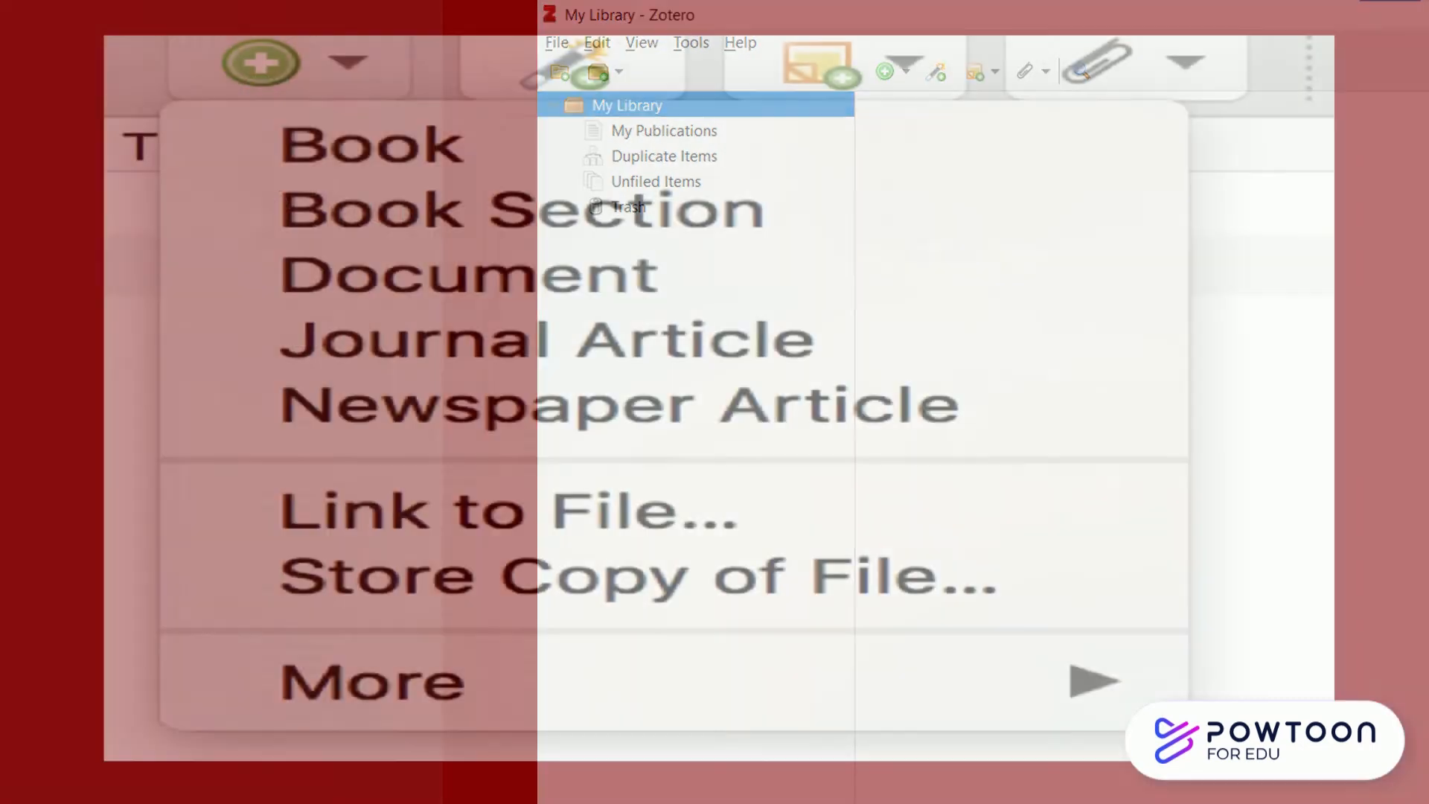